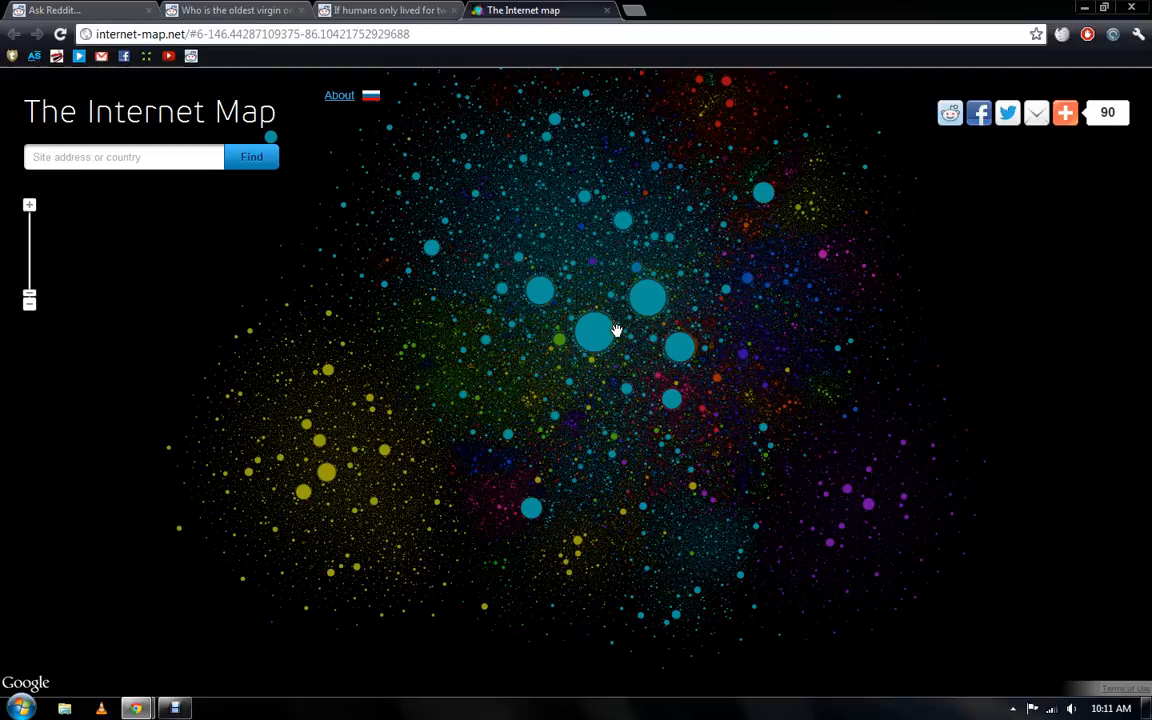
Zoom into the central cluster until google.com, facebook.com, yahoo.com and youtube.com are labelled.
scroll("up", 3)
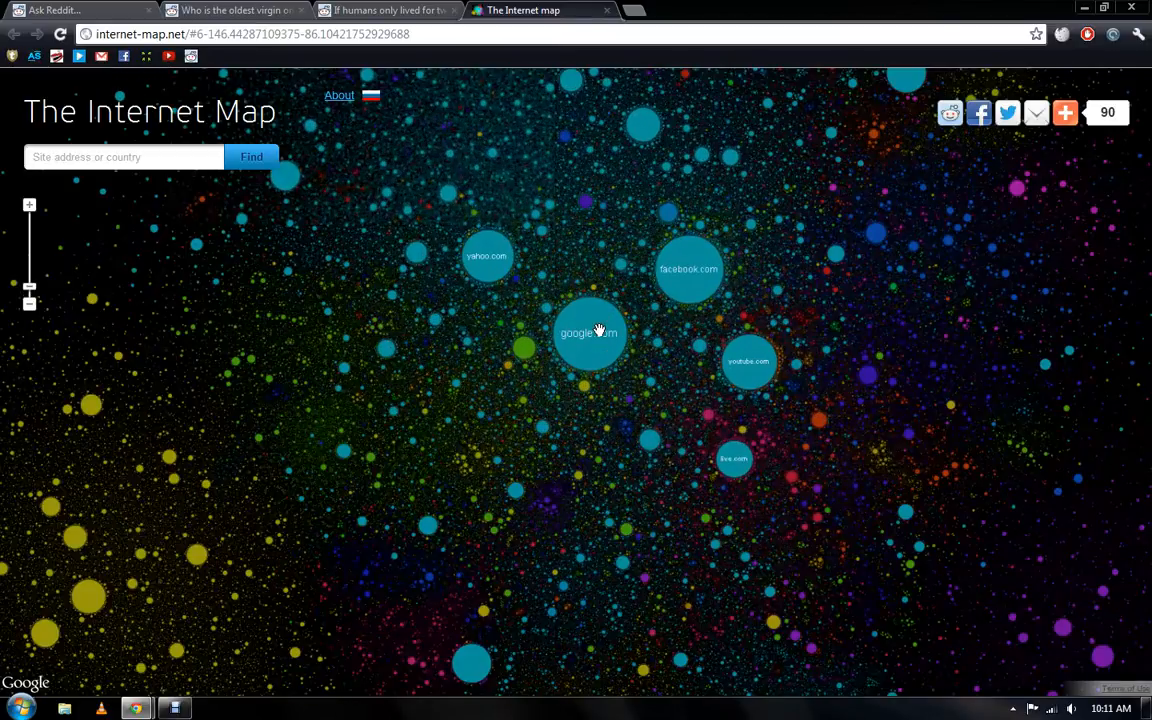
scroll("up", 3)
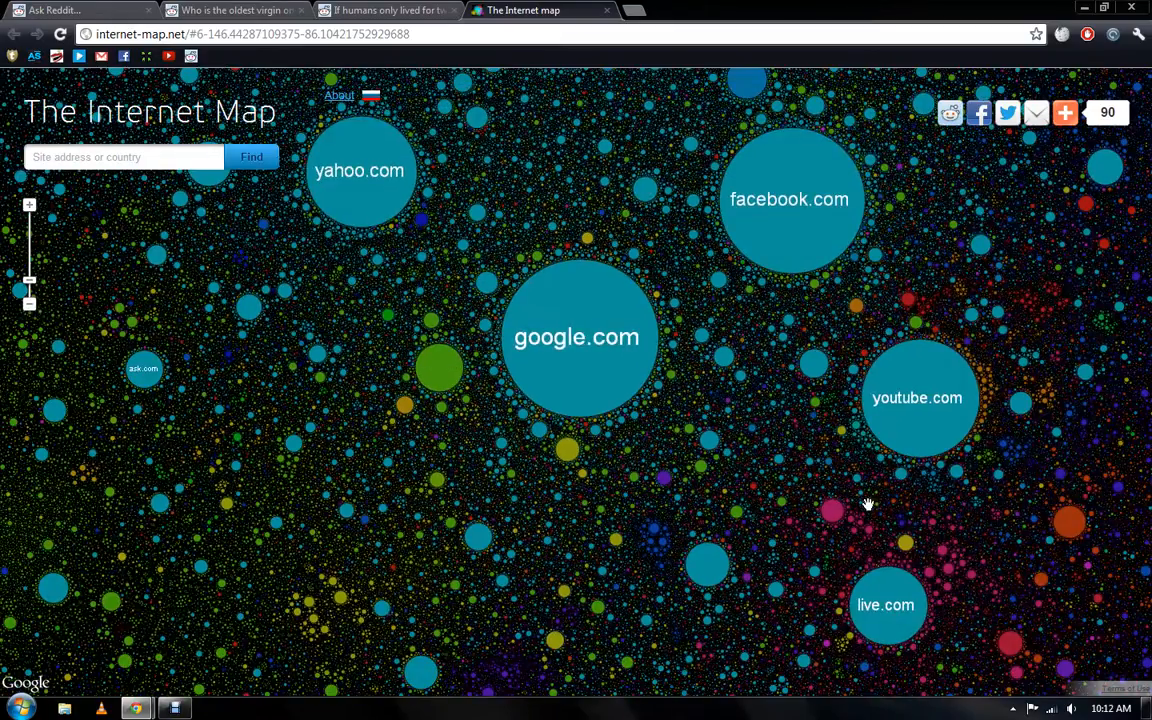
mouse_move(483, 363)
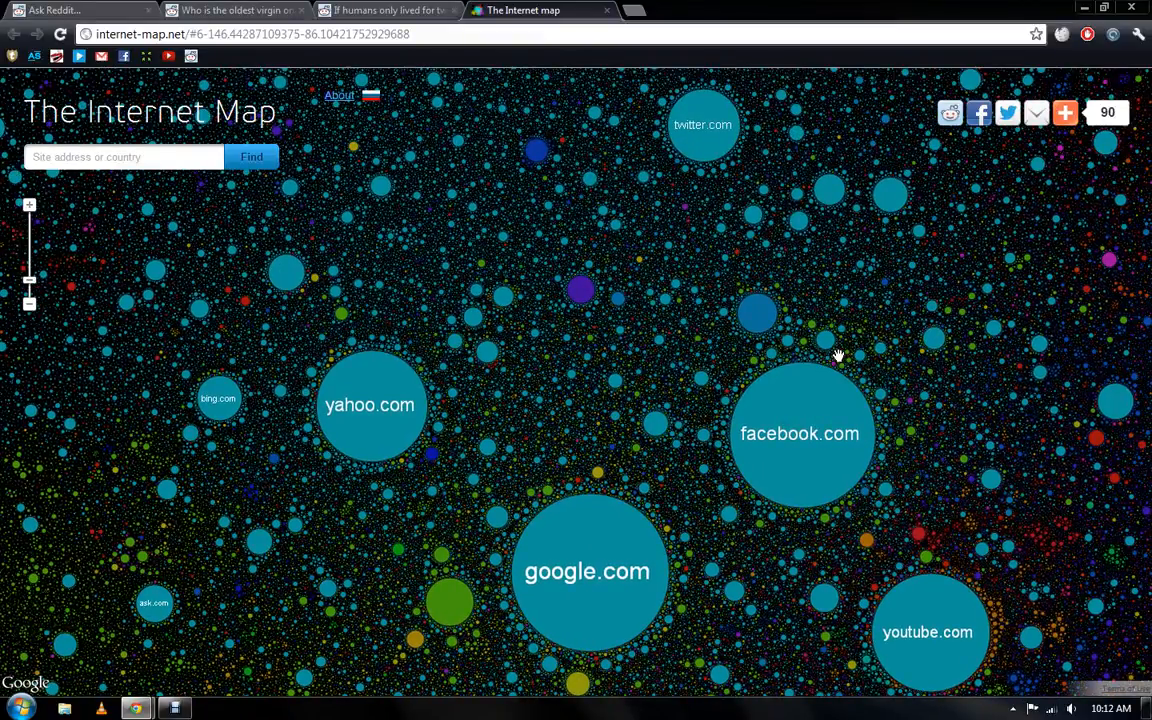
mouse_move(822, 90)
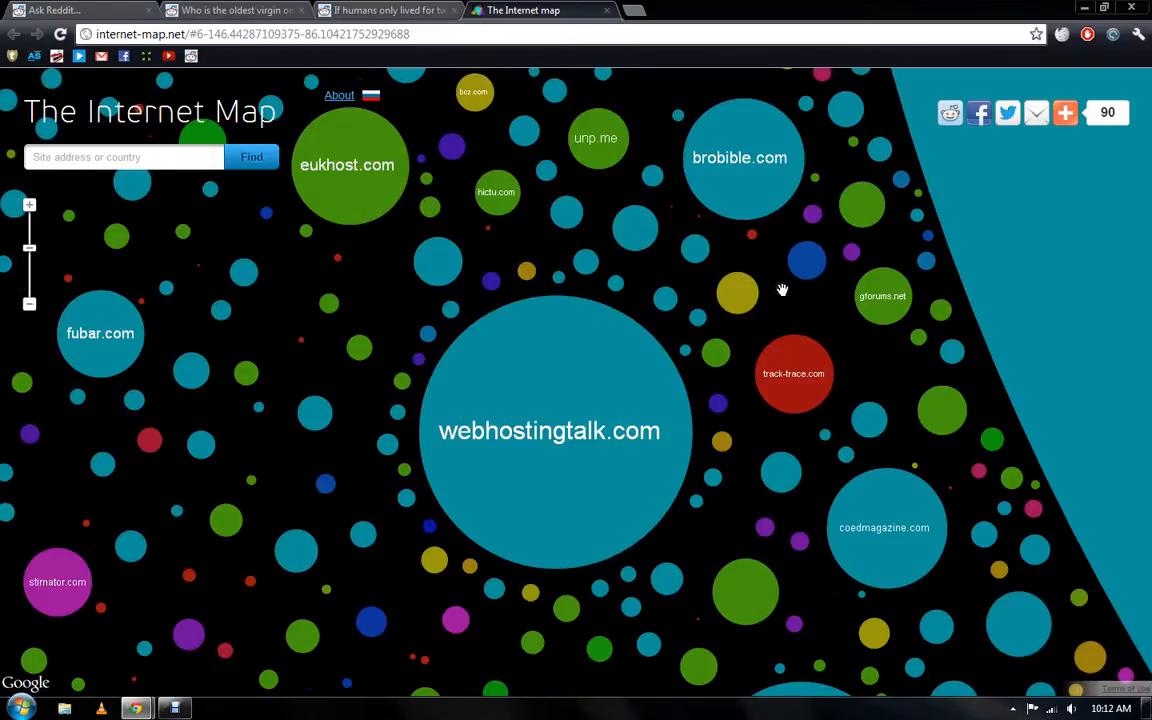
Pan past the ibm.com neighbourhood to the twitter.com cluster, then bring up the recording window.
left_click_drag(783, 290, 536, 262)
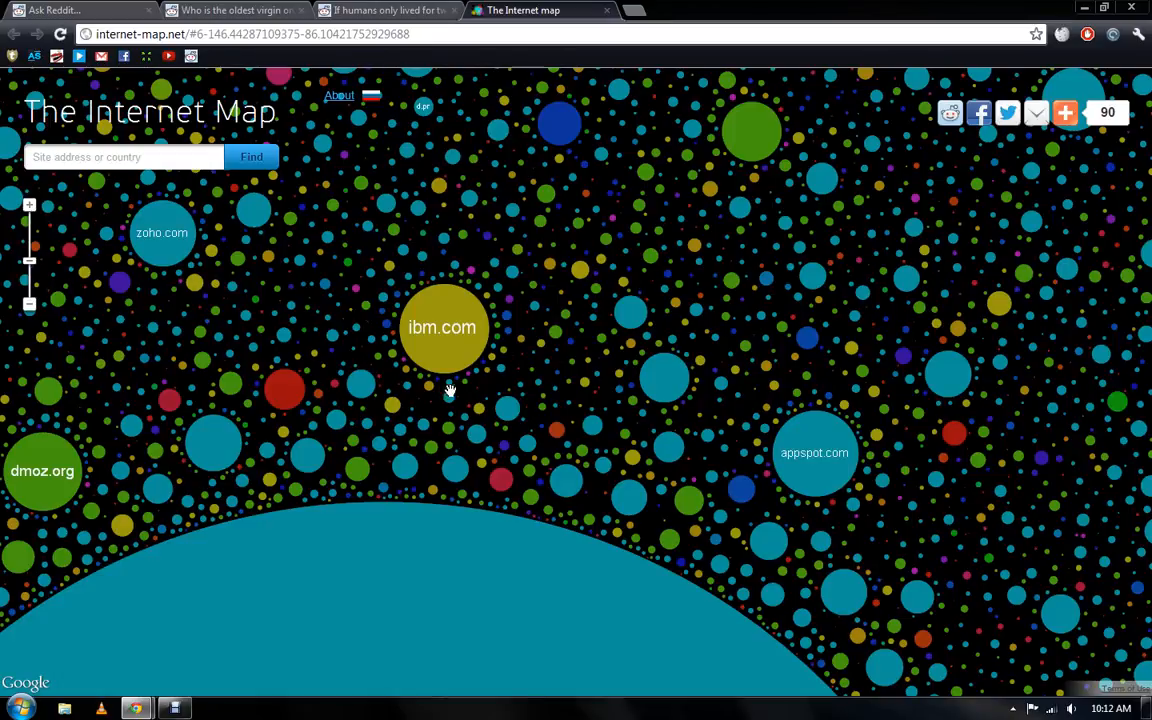
mouse_move(788, 268)
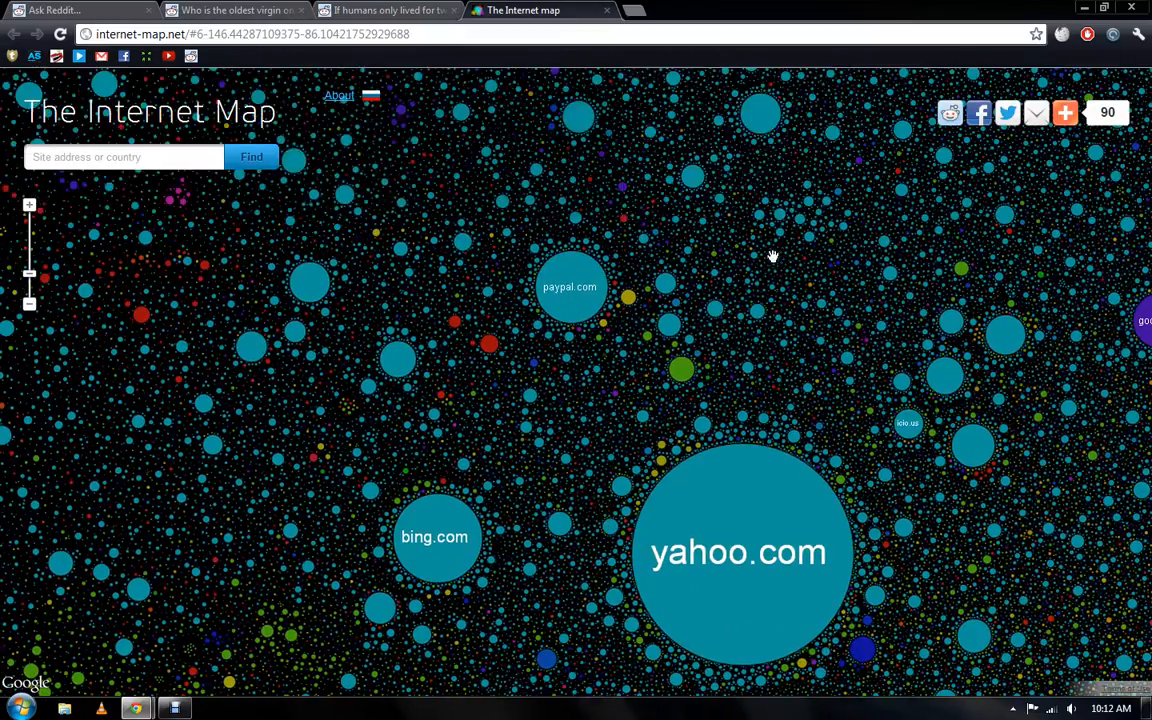
left_click_drag(772, 256, 615, 361)
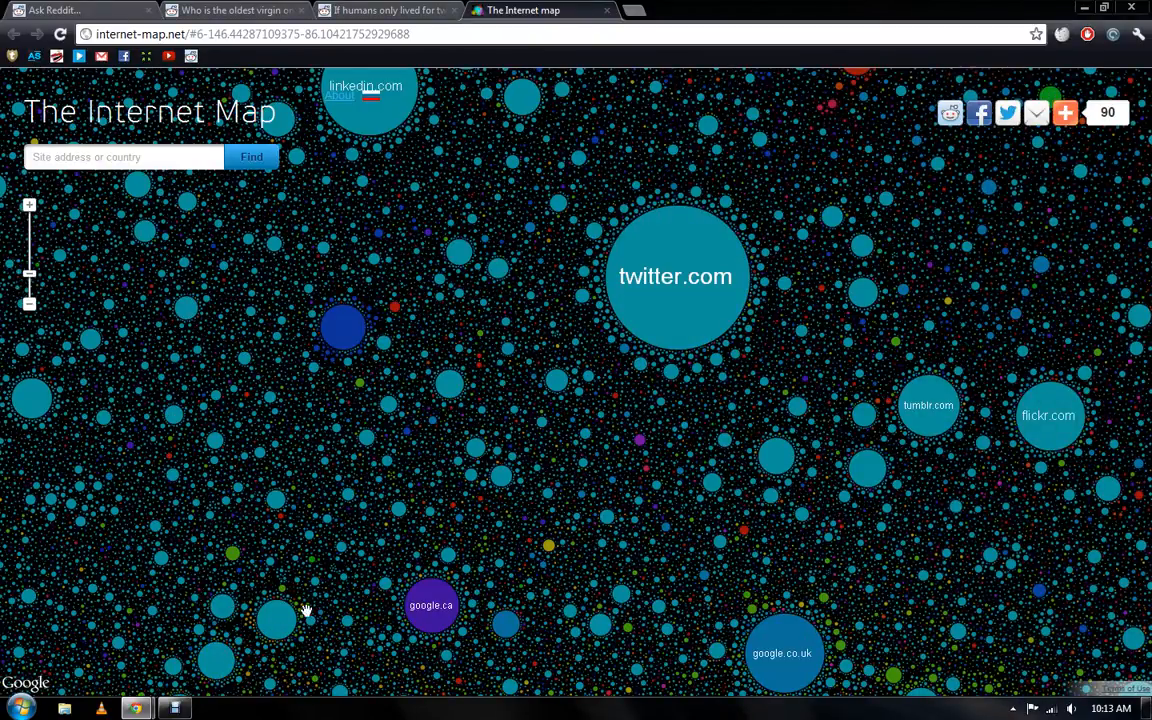
left_click(175, 708)
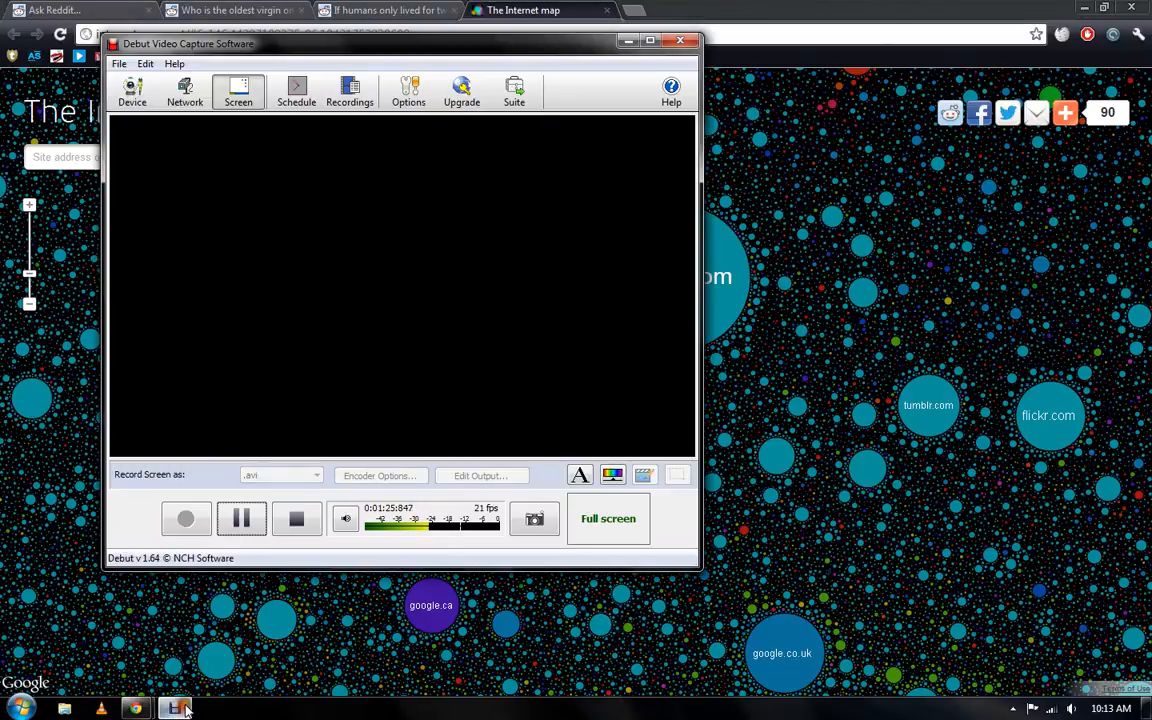